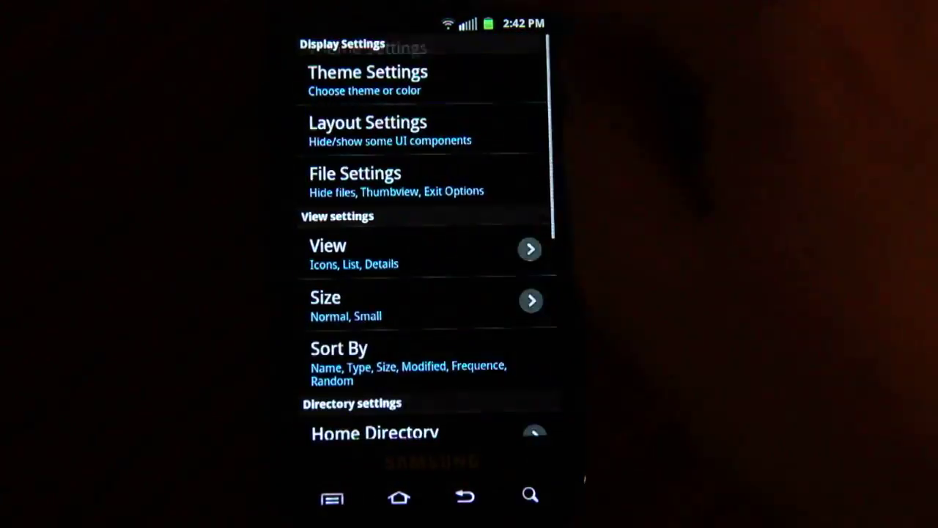
- Browse from the phone's root file system into the /system/etc folder in ES File Explorer
scroll(down, 3)
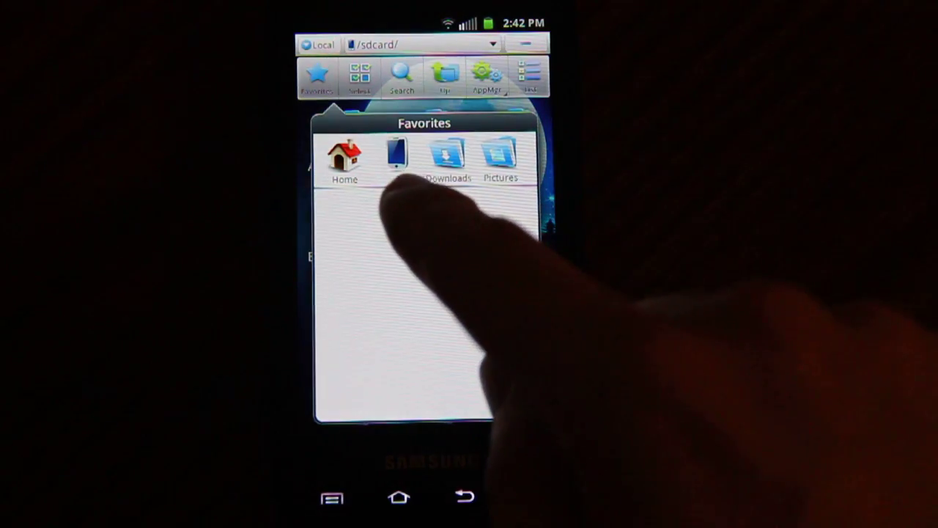
click(394, 154)
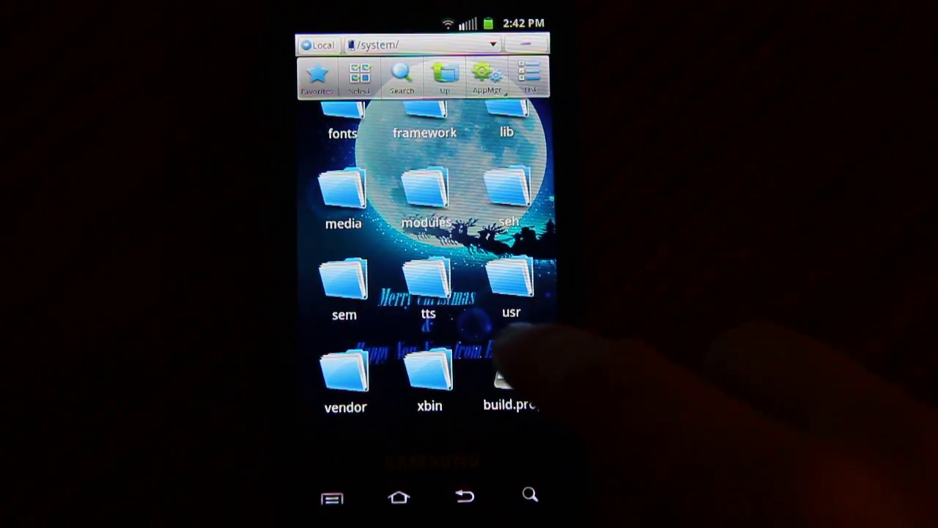
click(511, 374)
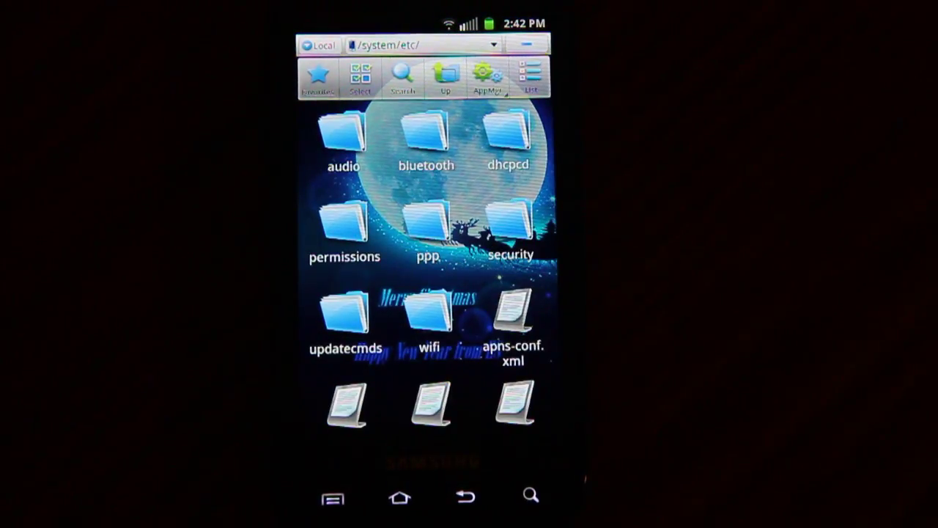
scroll(down, 3)
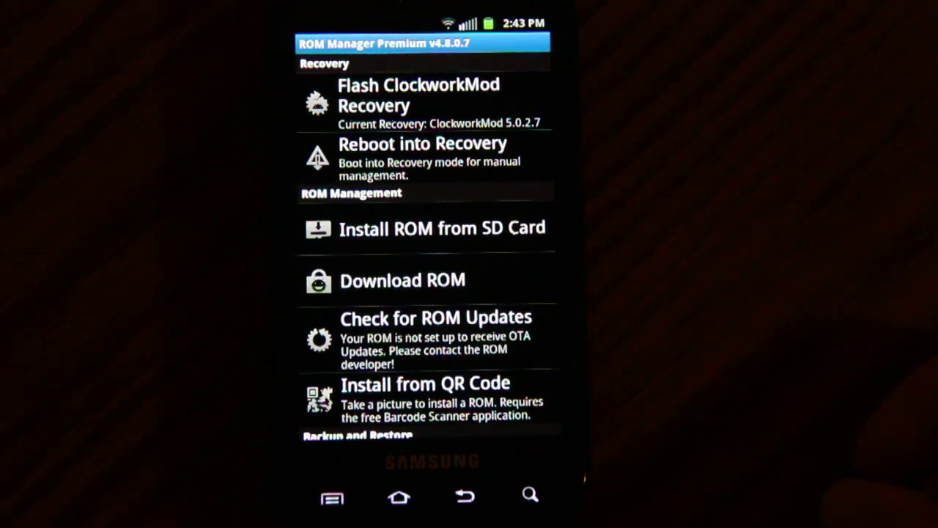
- Reboot the phone into ClockworkMod Recovery from ROM Manager, confirming with OK
click(410, 144)
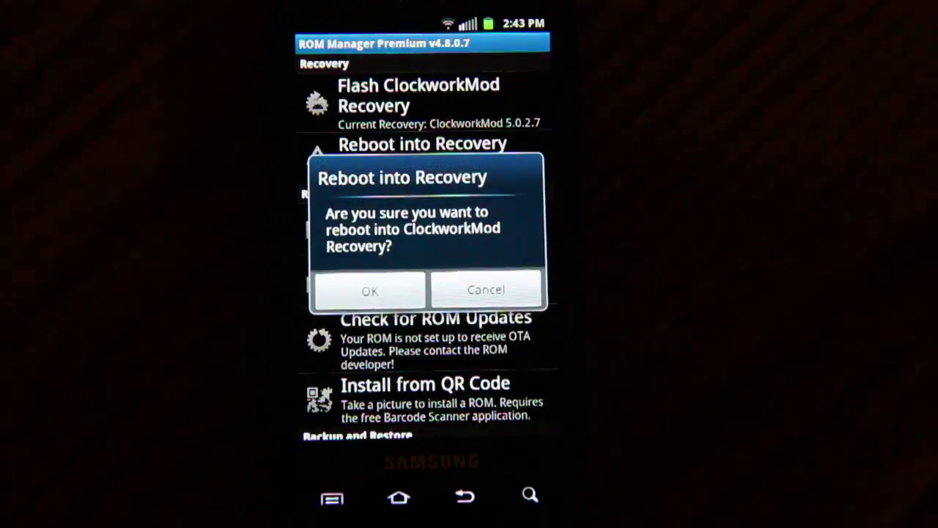
click(370, 291)
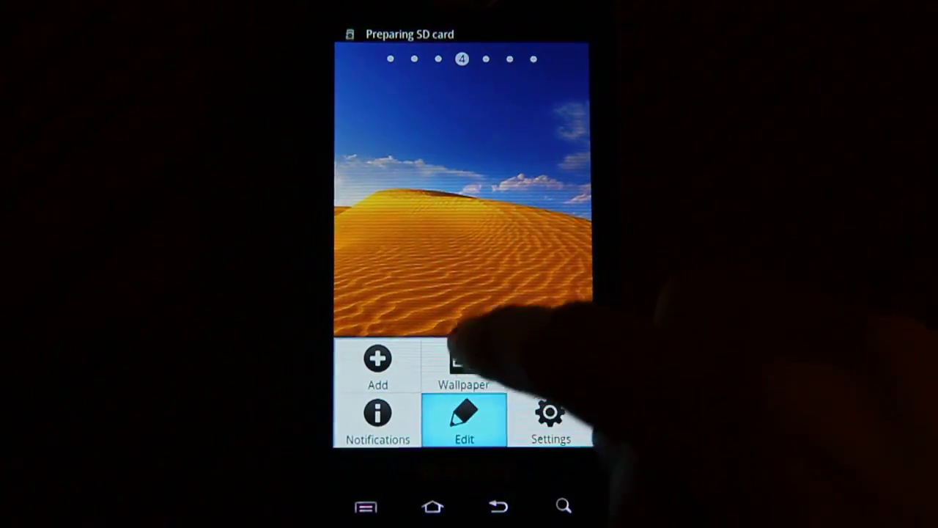
- Open Settings and scroll down to About phone (SPH-D700, firmware 2.3.5)
click(551, 415)
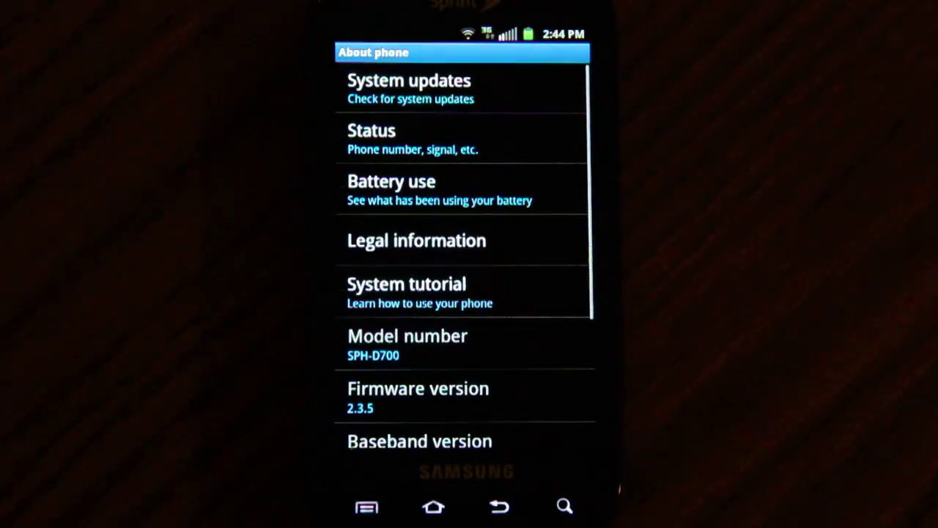
scroll(down, 3)
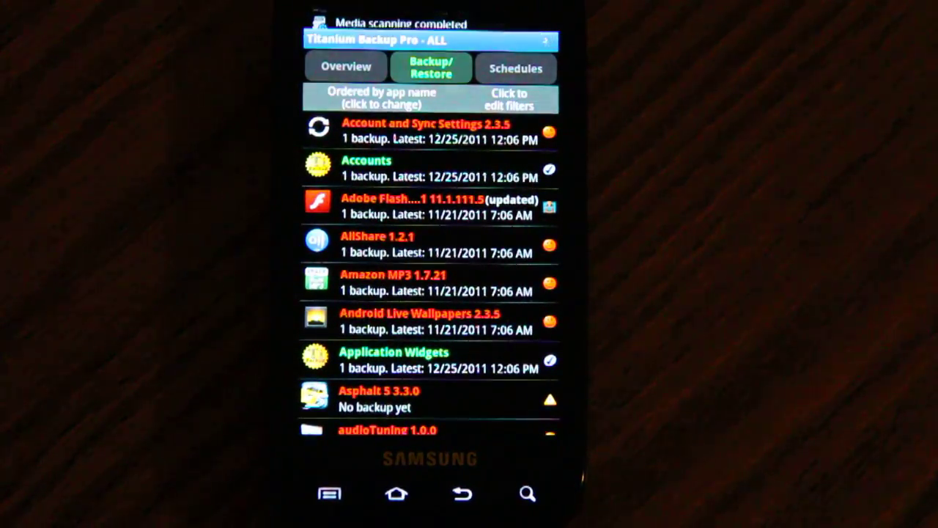
- Uninstall Asphalt 5 from Titanium Backup's Backup/Restore list
click(381, 399)
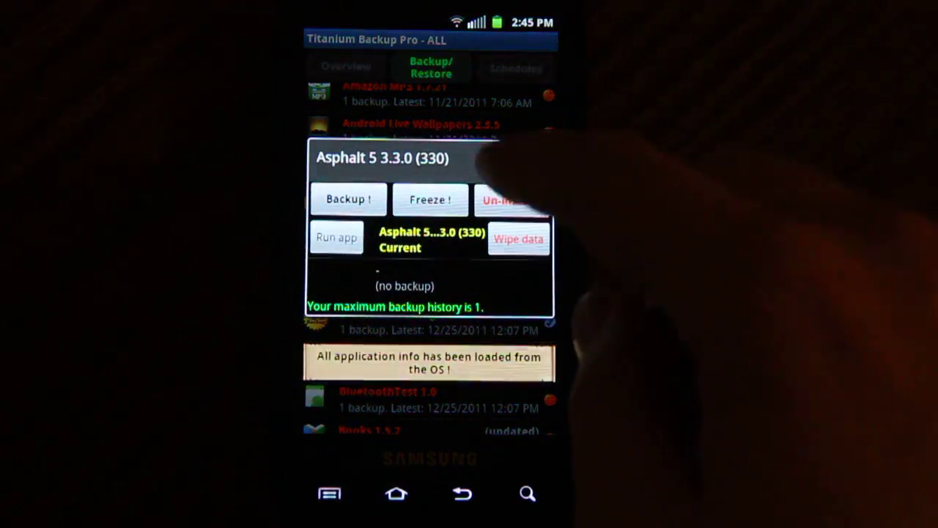
click(519, 200)
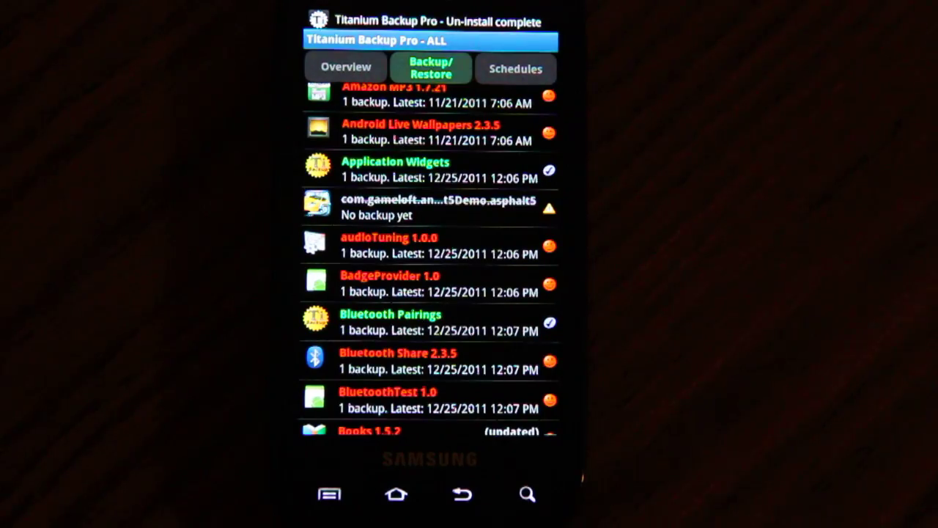
scroll(down, 3)
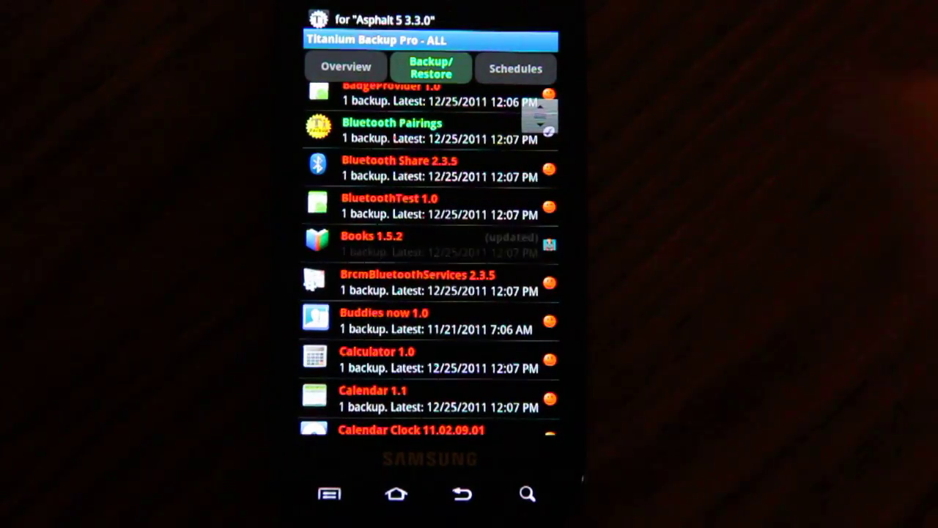
click(372, 242)
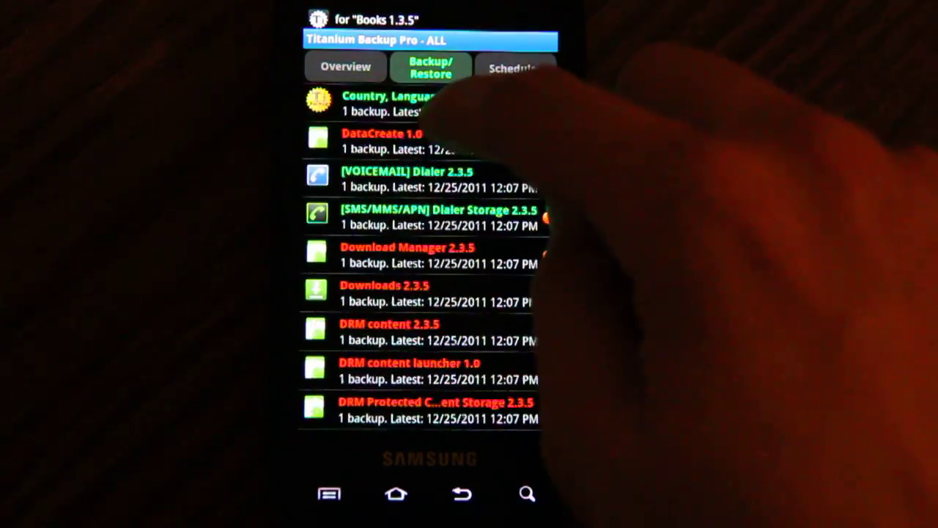
- Uninstall Free HD Game Demos, Protips and an app without a backup, confirming each warning
scroll(down, 3)
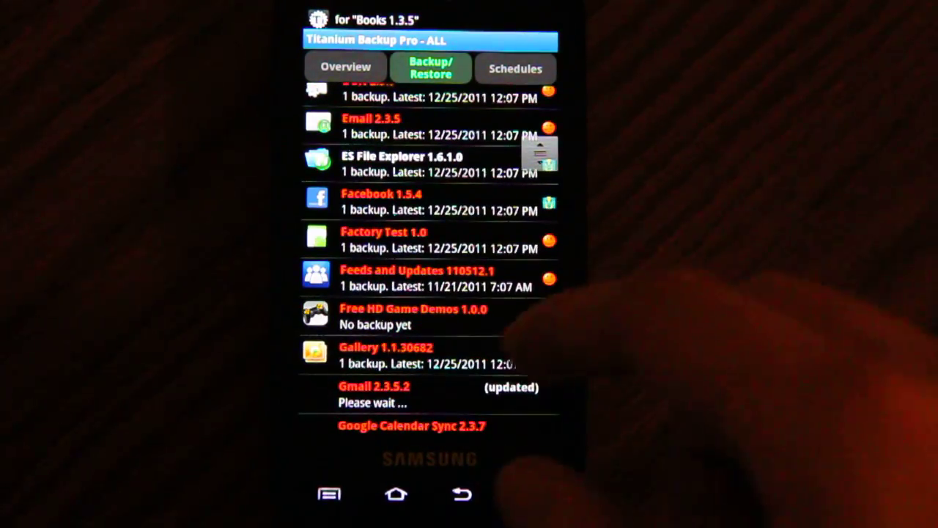
click(413, 316)
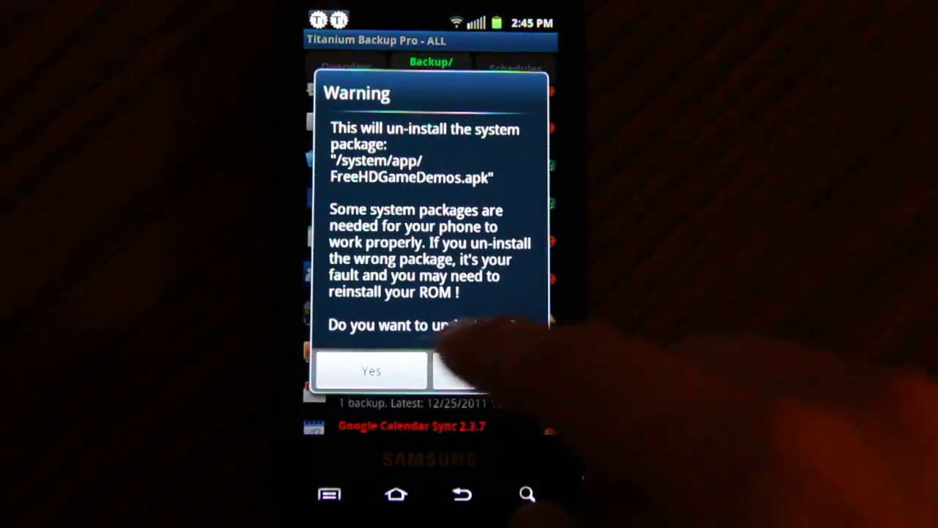
click(371, 371)
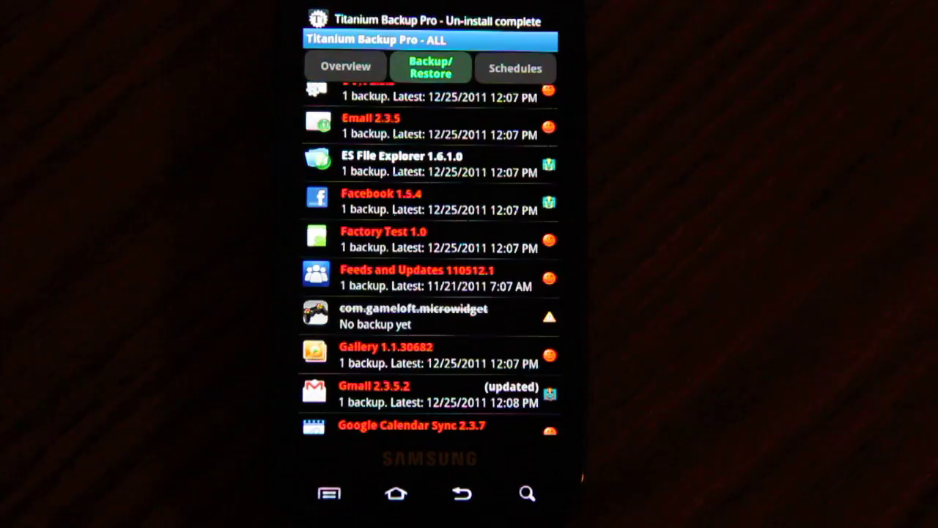
scroll(down, 3)
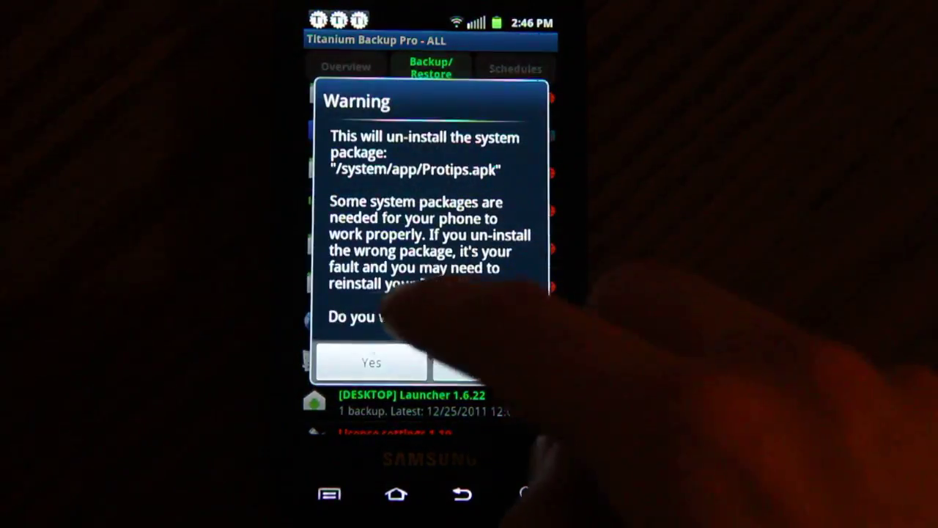
click(370, 363)
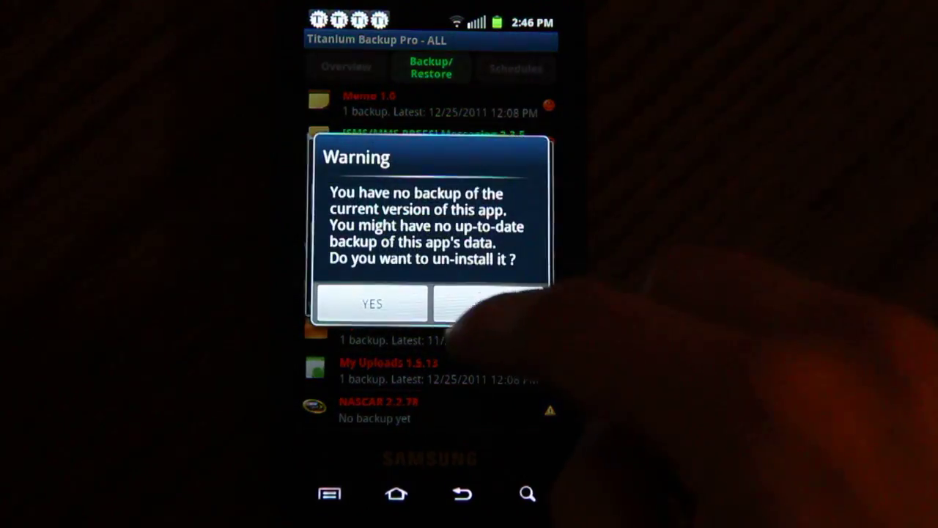
click(373, 304)
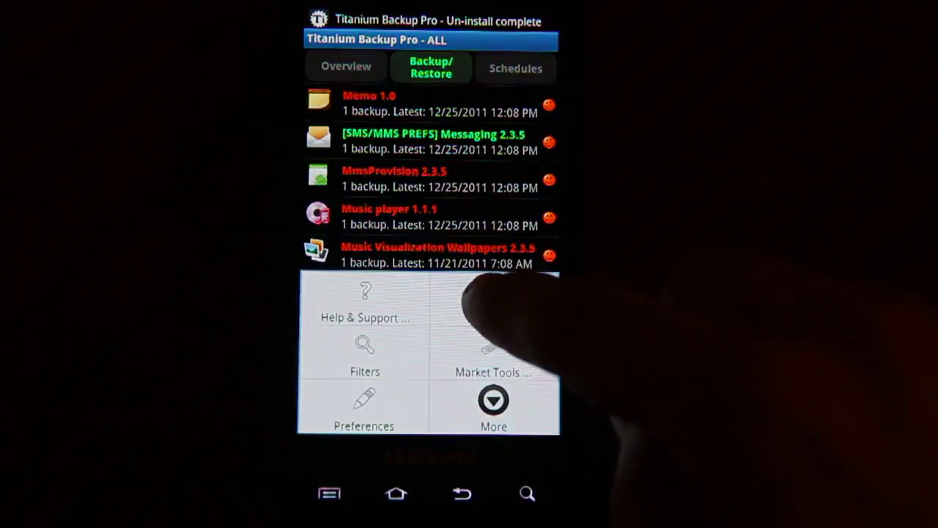
- Run the batch 'Un-install all user & system apps' and deselect every app
click(493, 402)
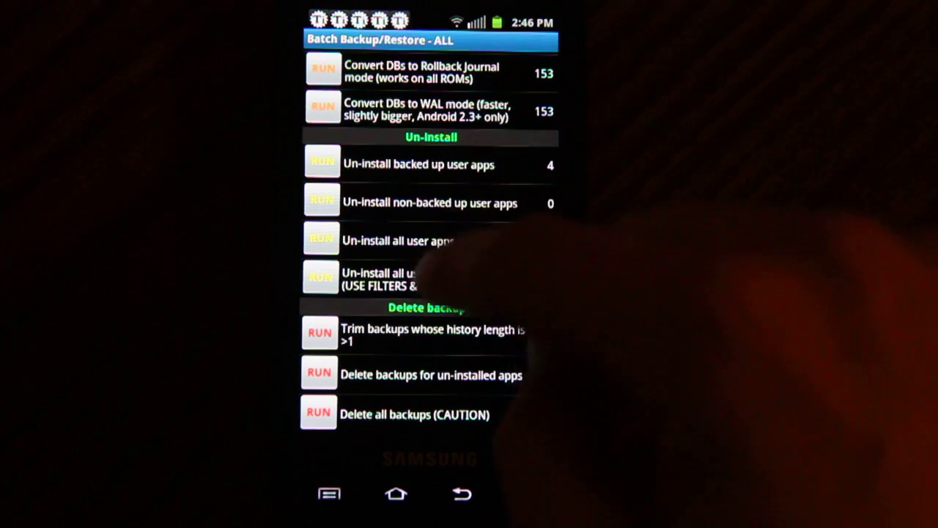
click(318, 277)
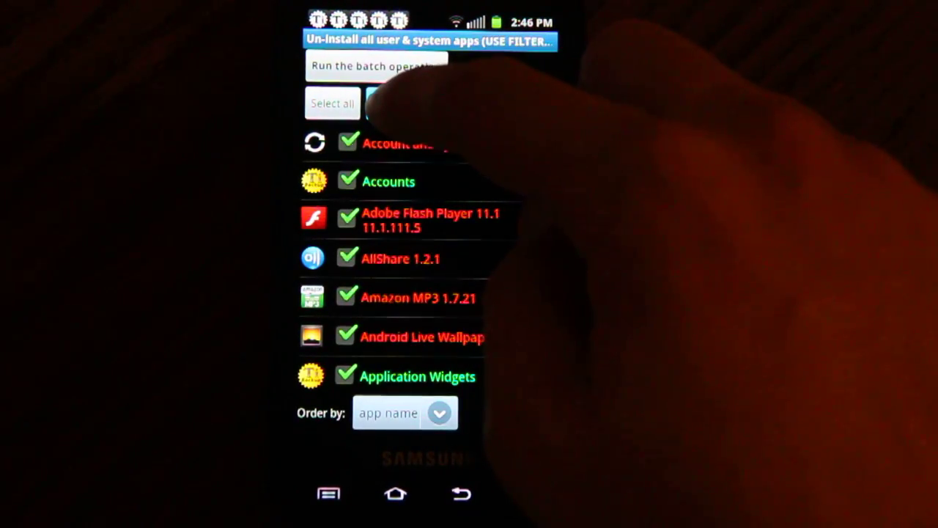
click(400, 102)
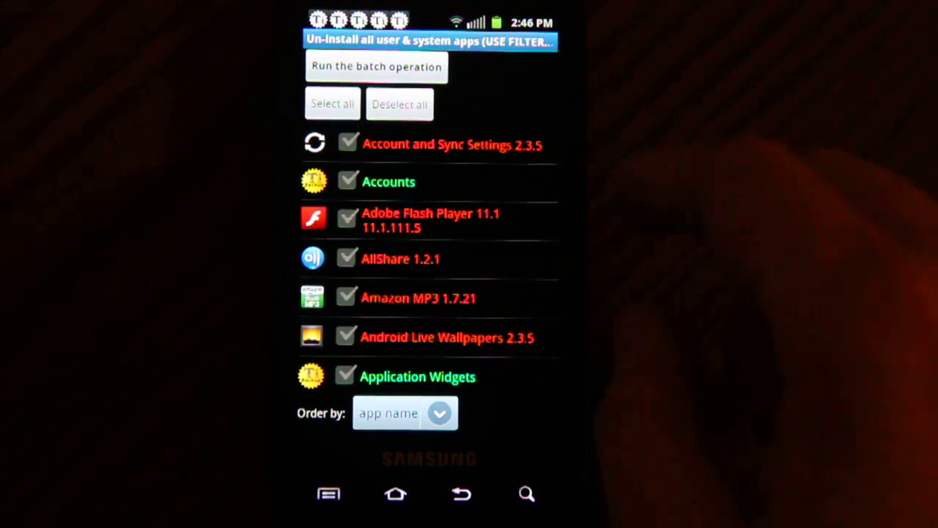
scroll(down, 3)
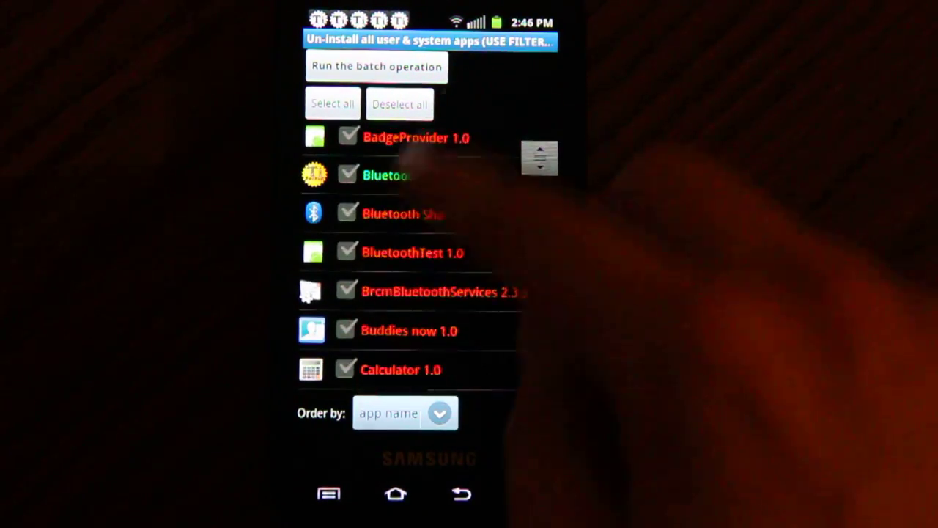